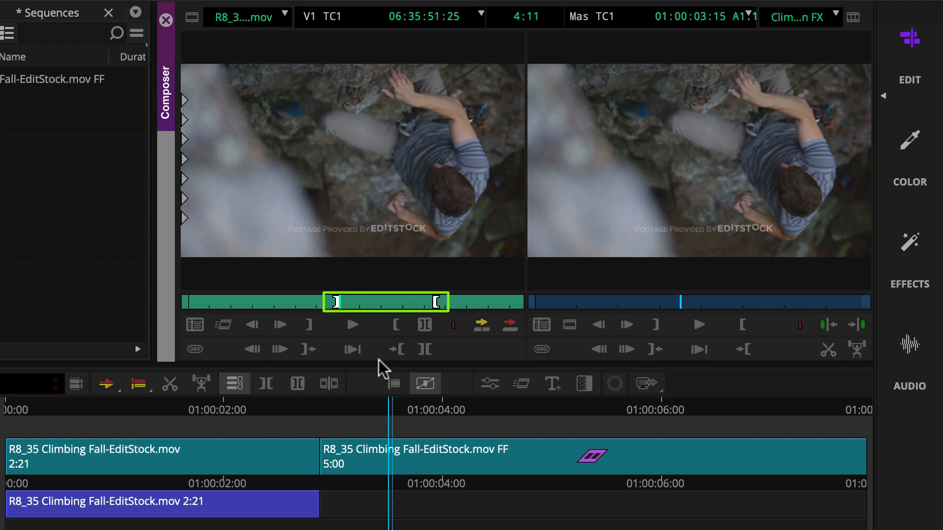
- Open Motion Effect on the marked climbing clip, showing 210 frames at 12 FPS, 50% speed
click(352, 324)
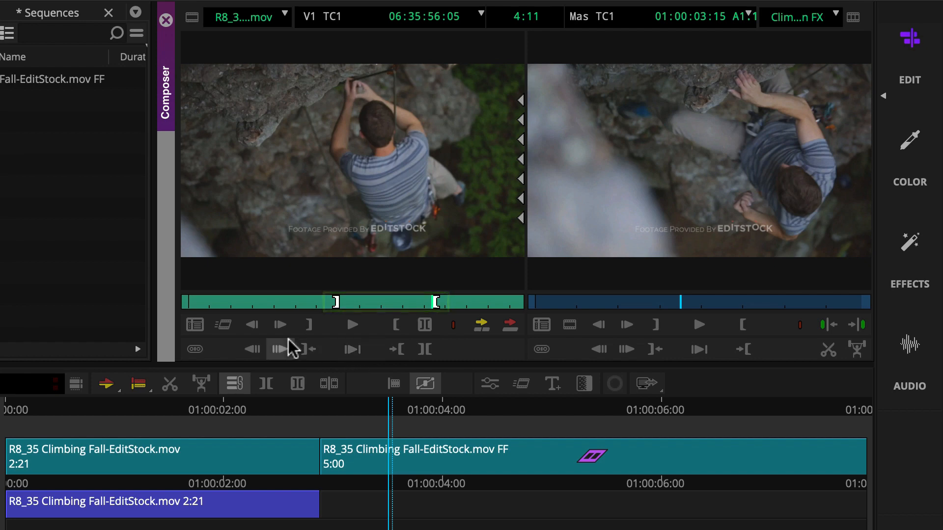
click(222, 324)
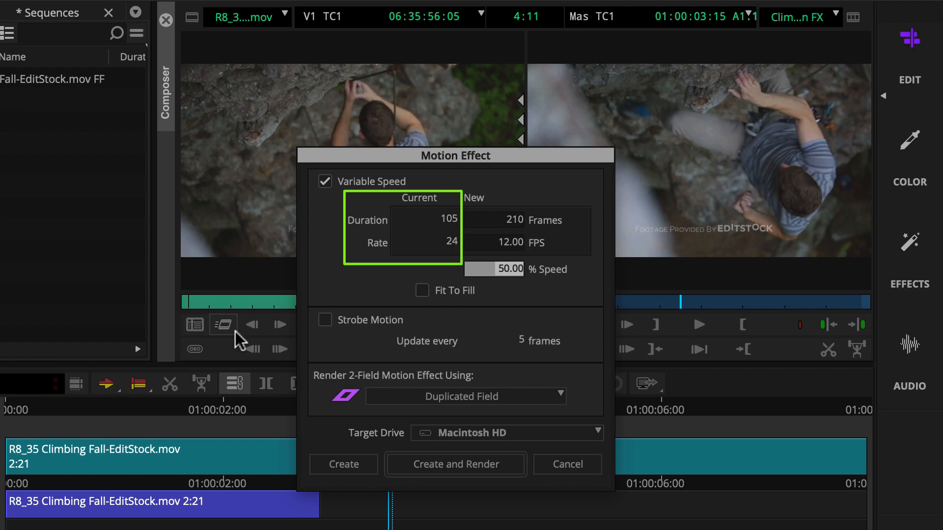
- Open the Render 2-Field Motion Effect Using dropdown for the 210-frame, 12 fps effect
click(517, 235)
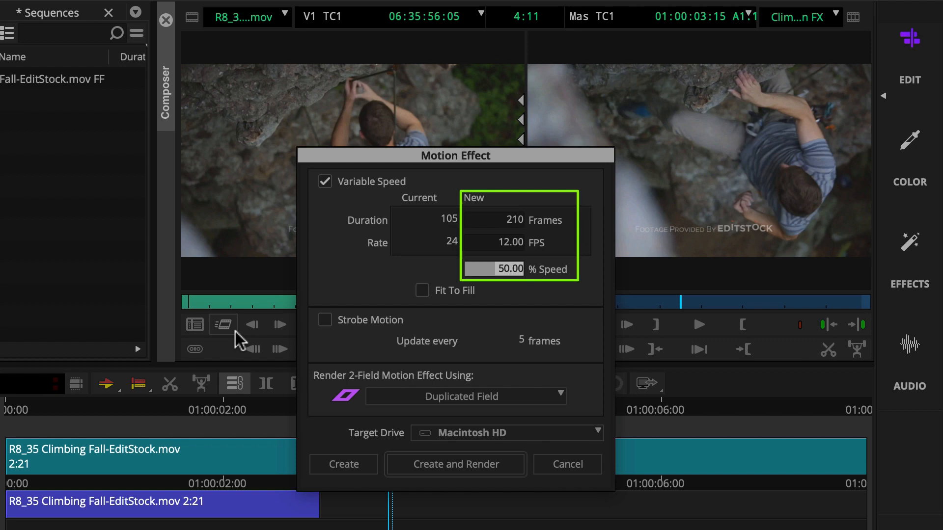
mouse_move(504, 286)
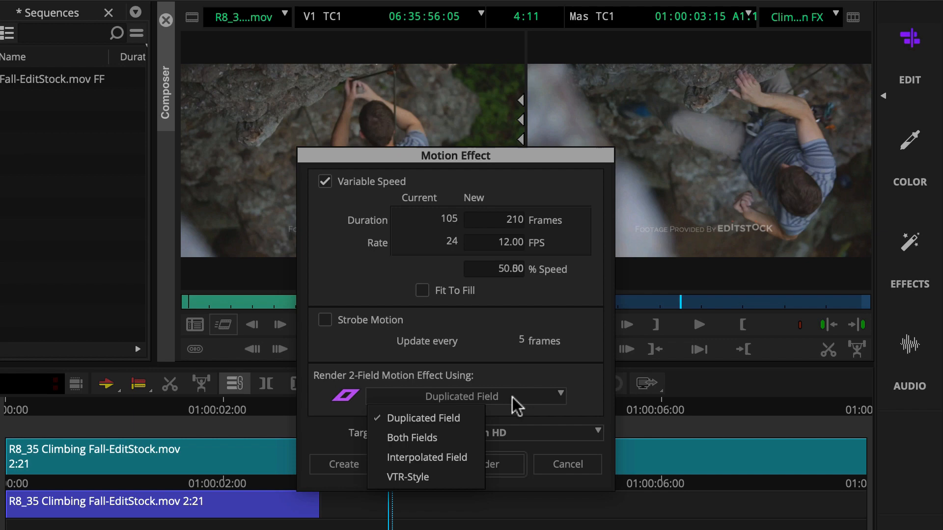
- Render with Both Fields, save the 12 FPS clip into the Motion FX bin, and select it
click(412, 438)
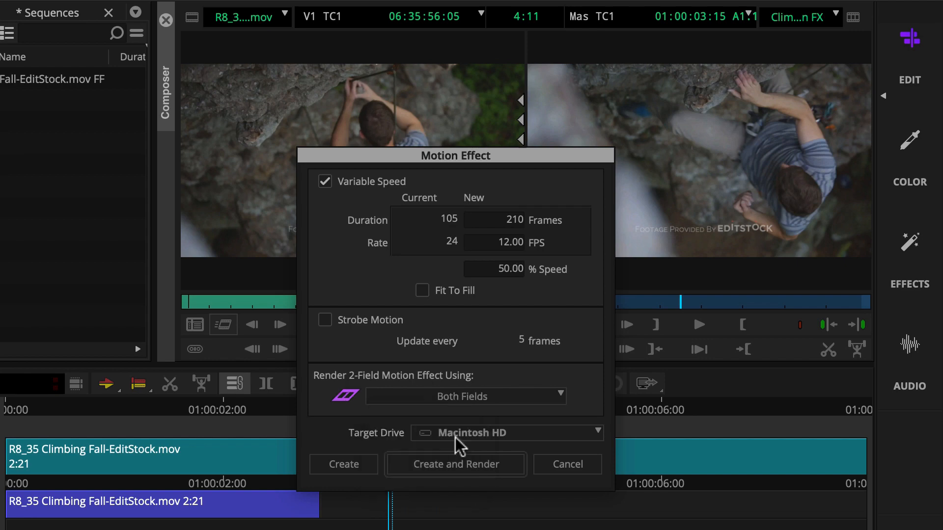
click(343, 464)
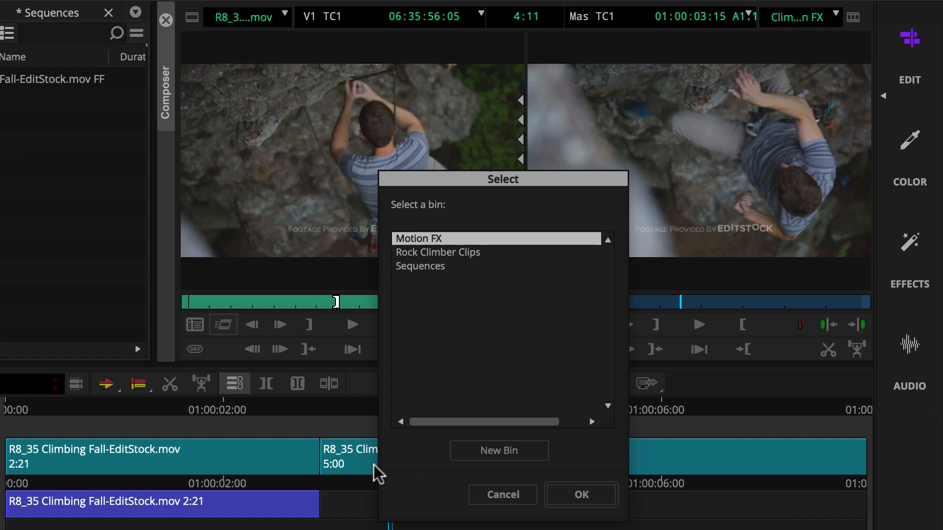
click(496, 238)
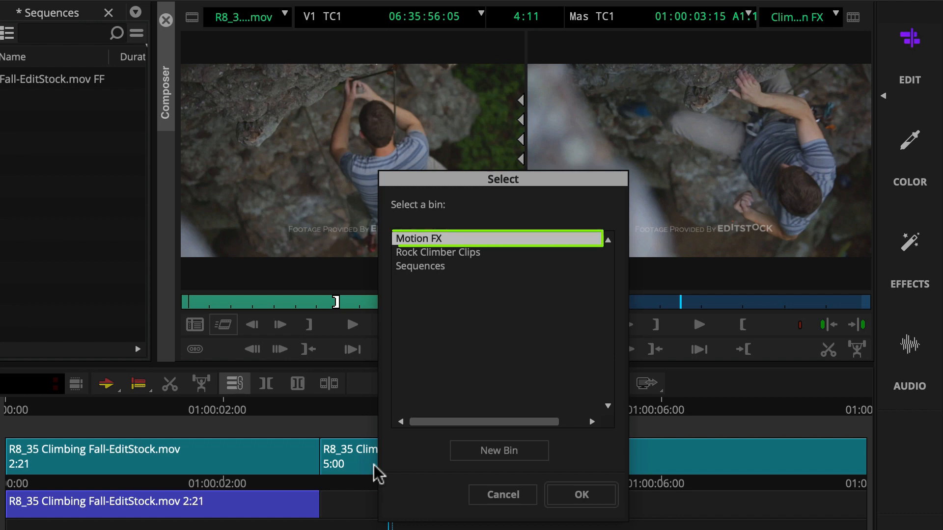
mouse_move(553, 496)
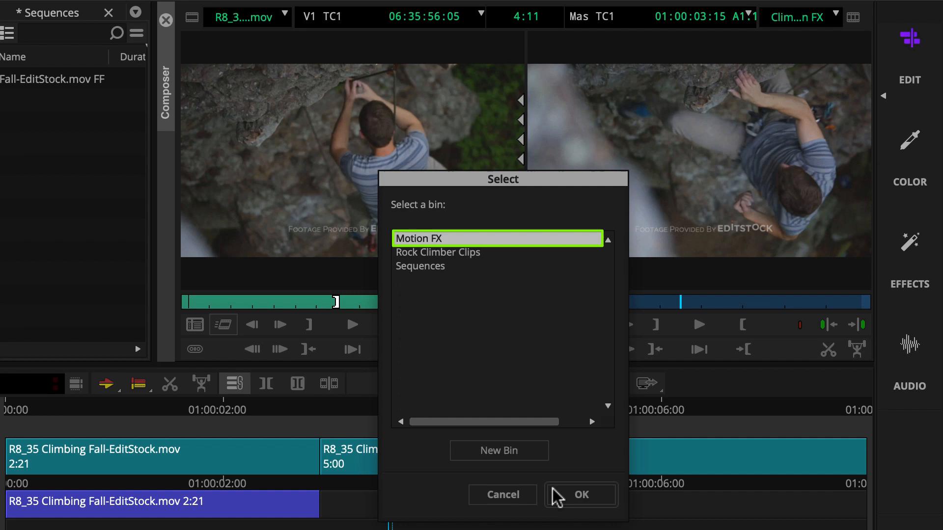
click(579, 494)
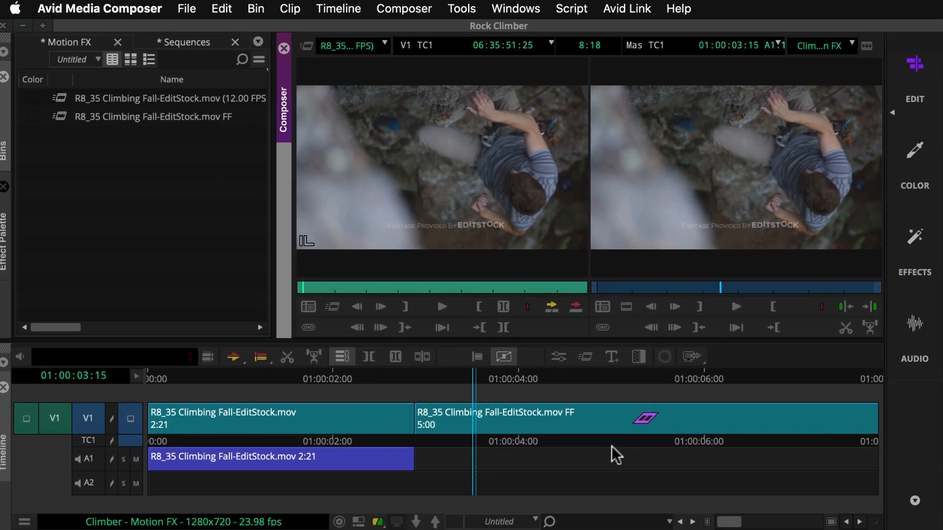
click(152, 99)
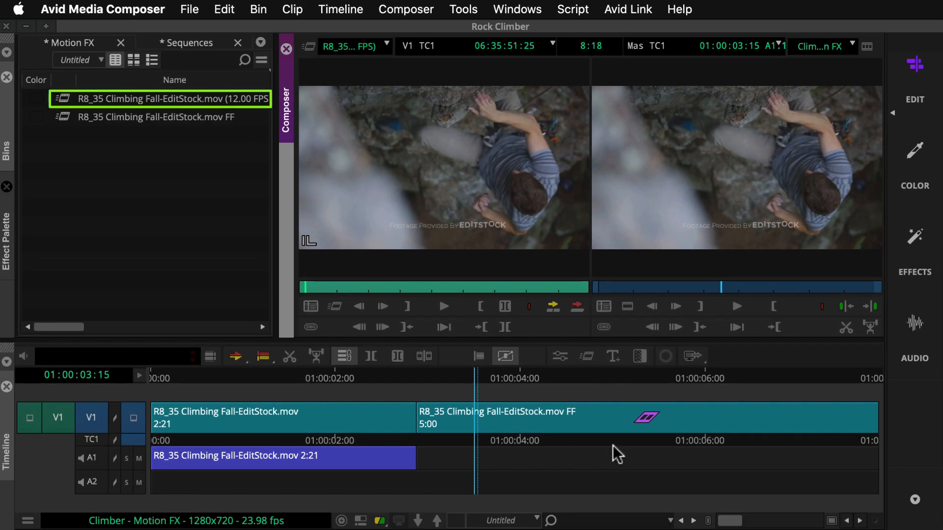